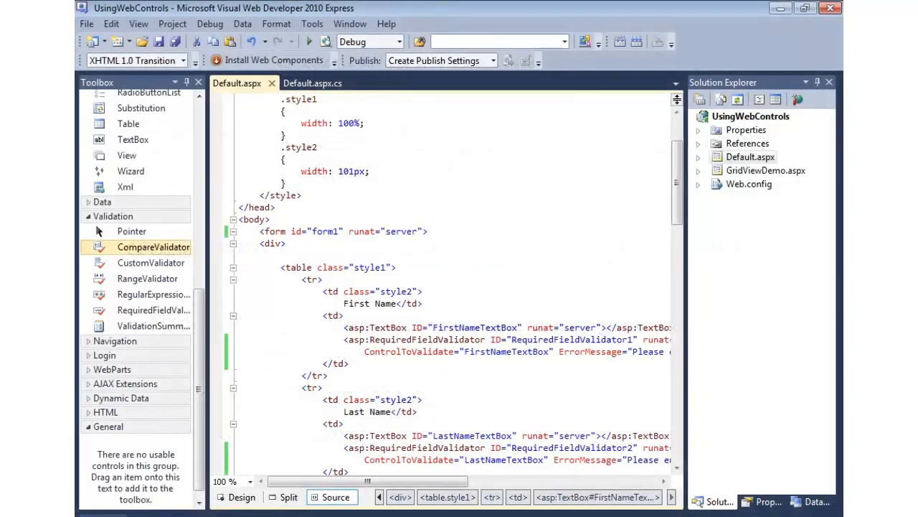
Switch Default.aspx to Design view and bring up the design surface's context menu.
left_click(241, 496)
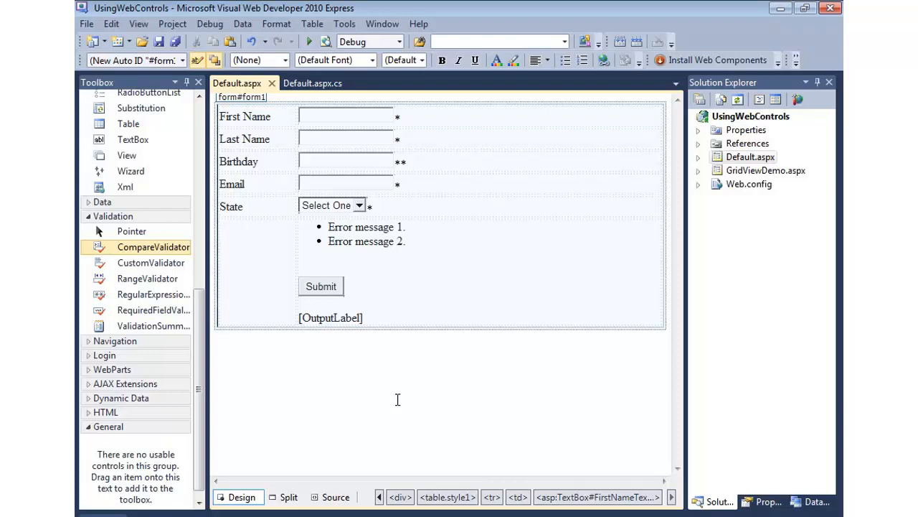
right_click(398, 399)
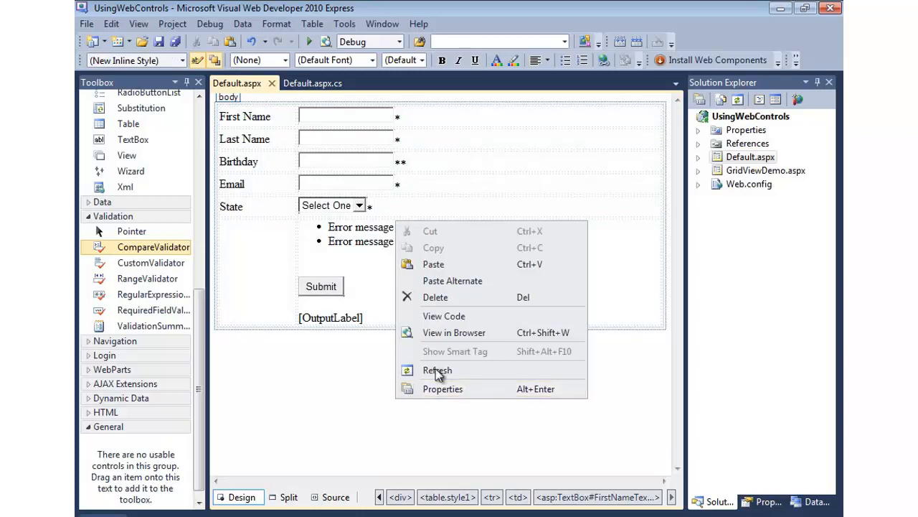
left_click(453, 333)
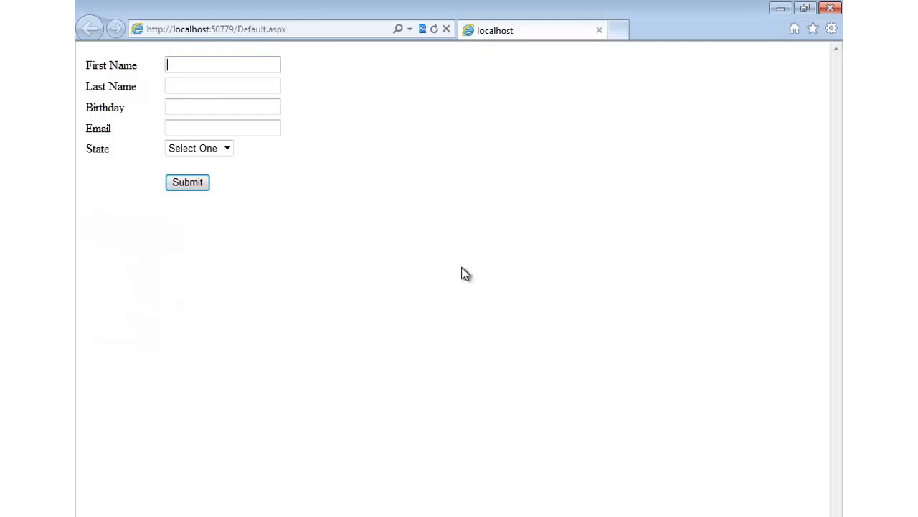
type("Dan")
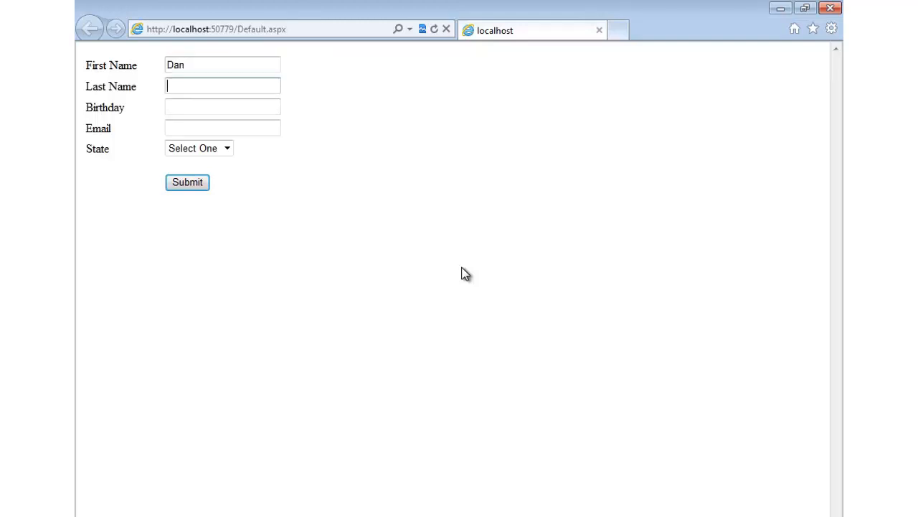
type("1/1/20")
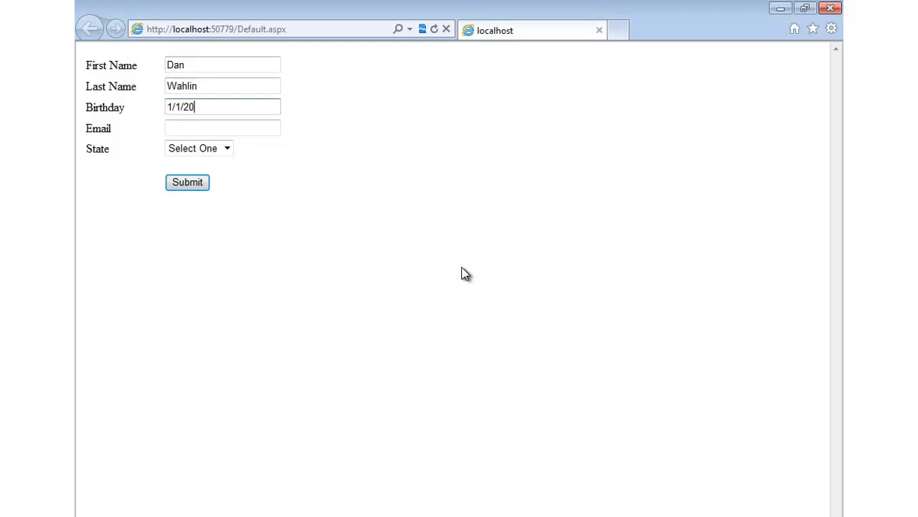
type("test@test.com")
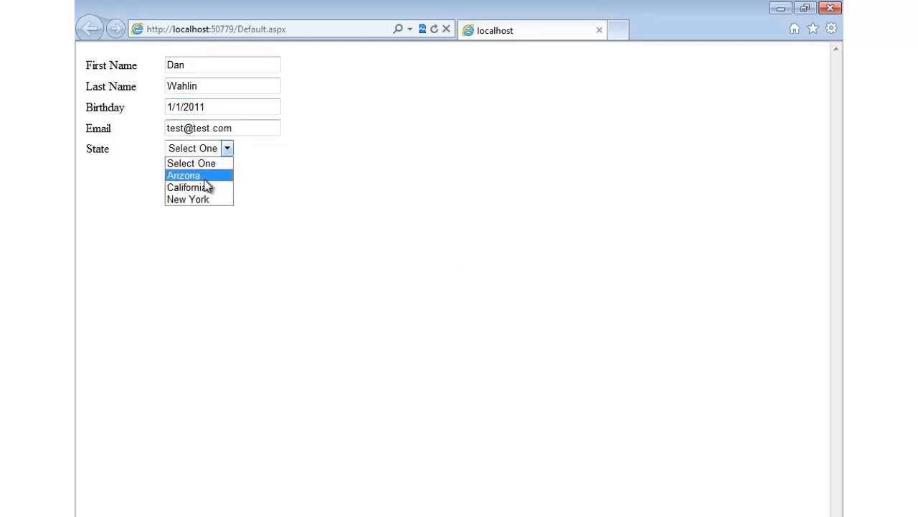
left_click(187, 187)
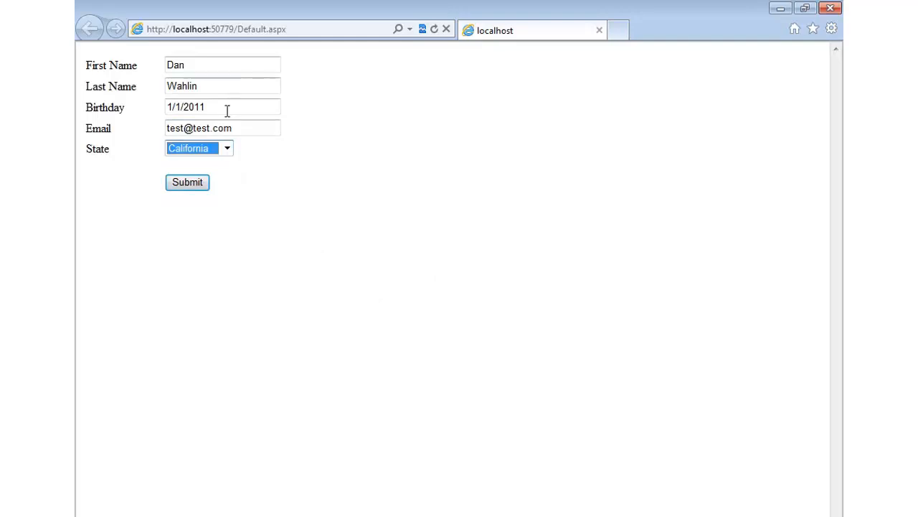
left_click(186, 180)
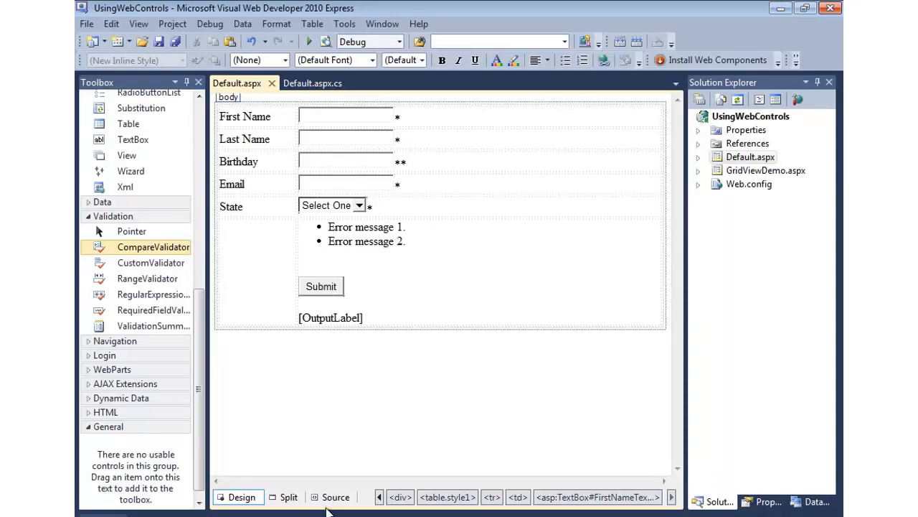
Switch to Source view and select the SubmitButton ID for the form's defaultbutton attribute.
left_click(335, 496)
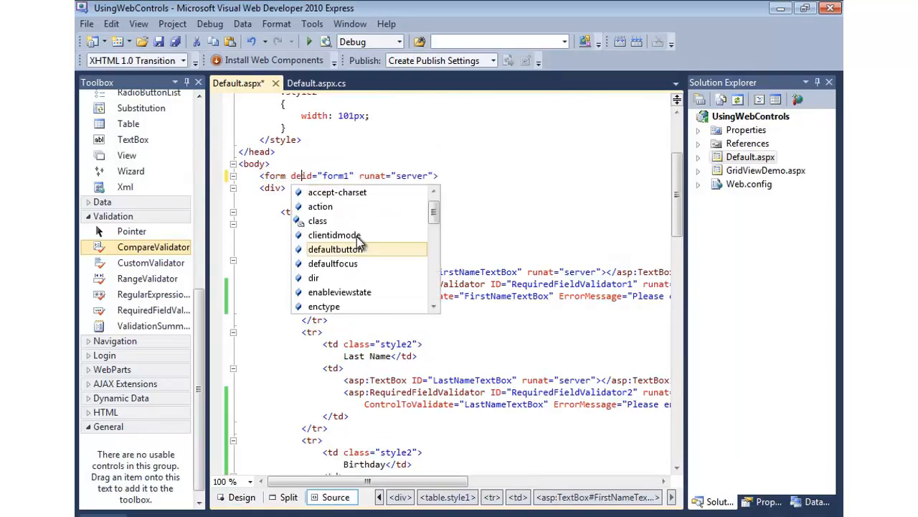
mouse_move(336, 250)
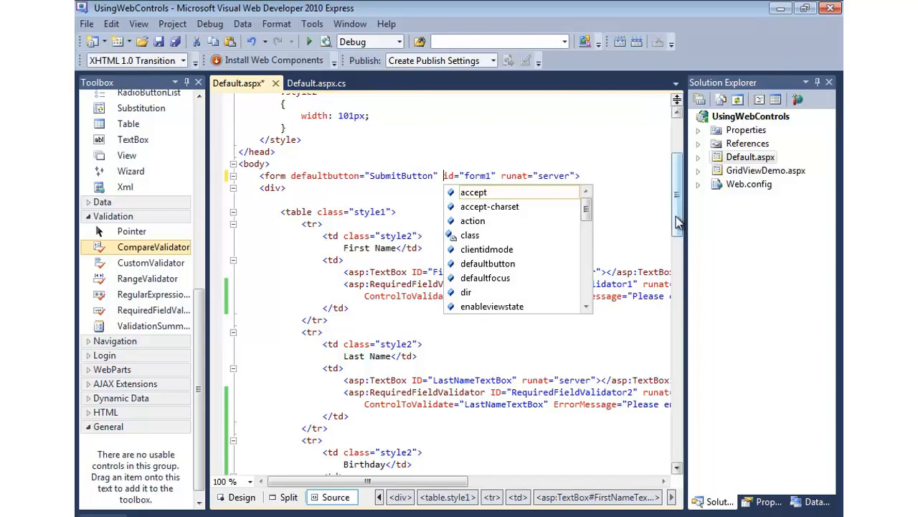
scroll("down", 3)
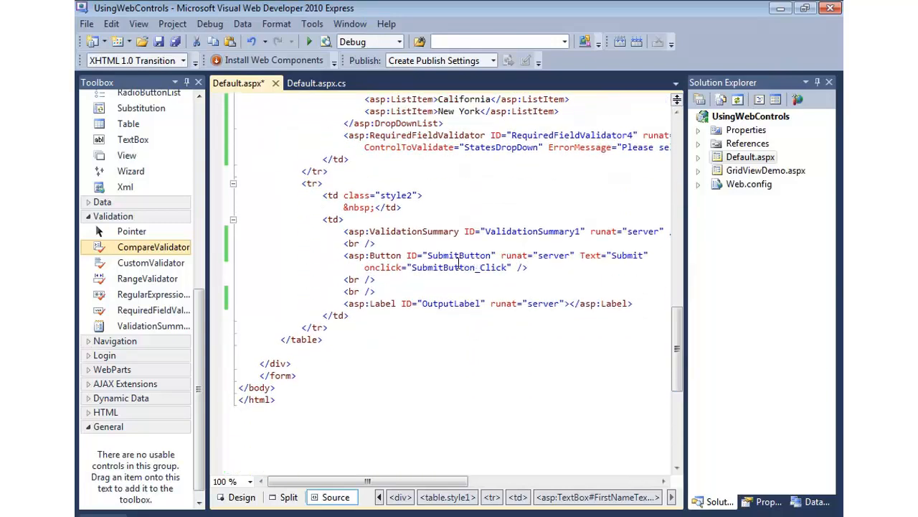
double_click(384, 255)
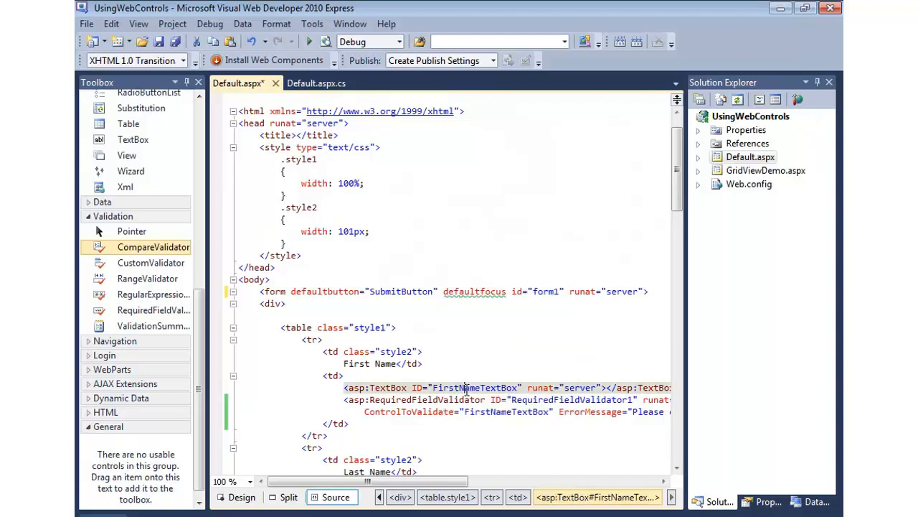
mouse_move(475, 290)
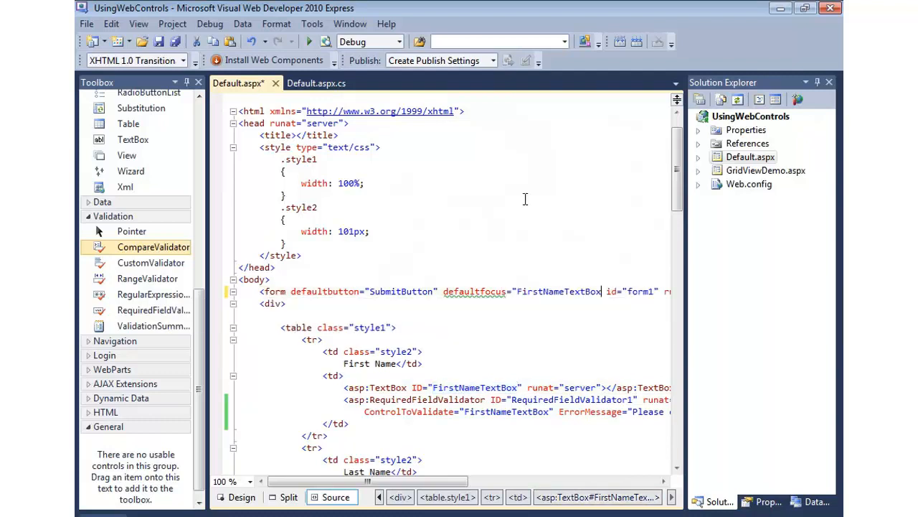
right_click(502, 230)
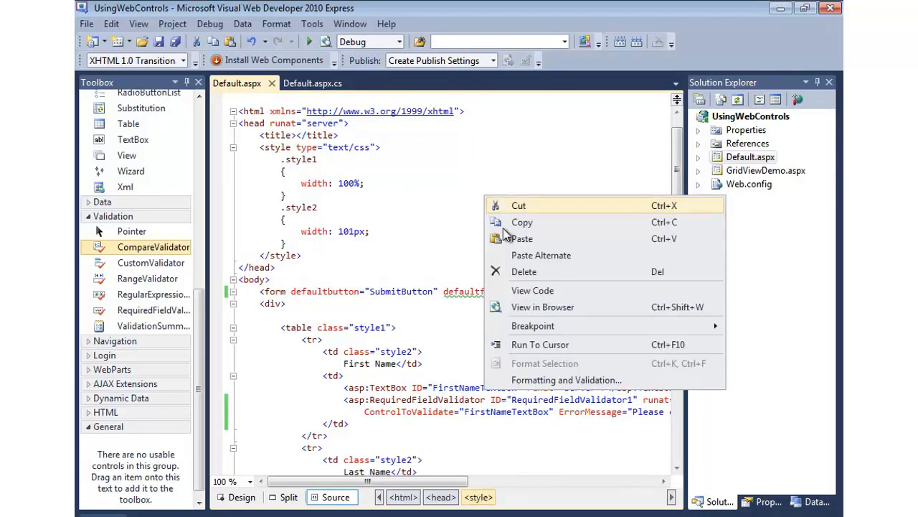
left_click(542, 307)
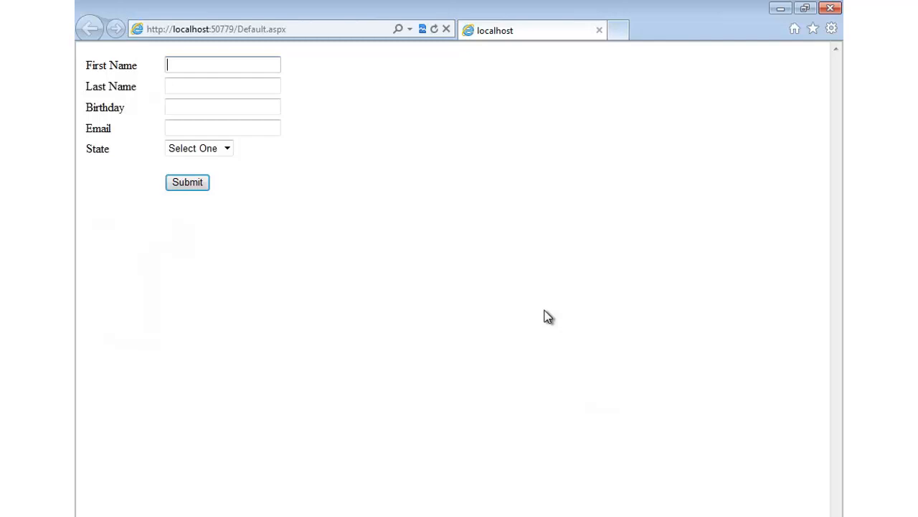
type("Wahlin")
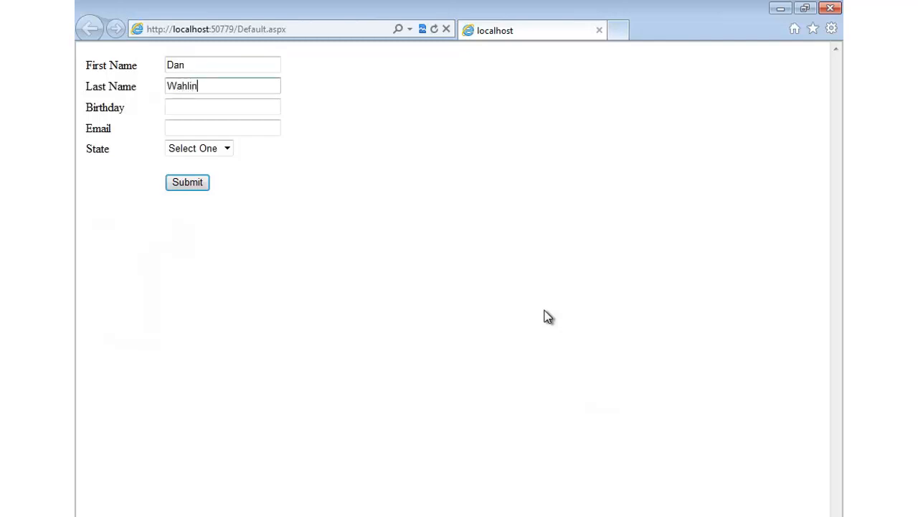
left_click(222, 106)
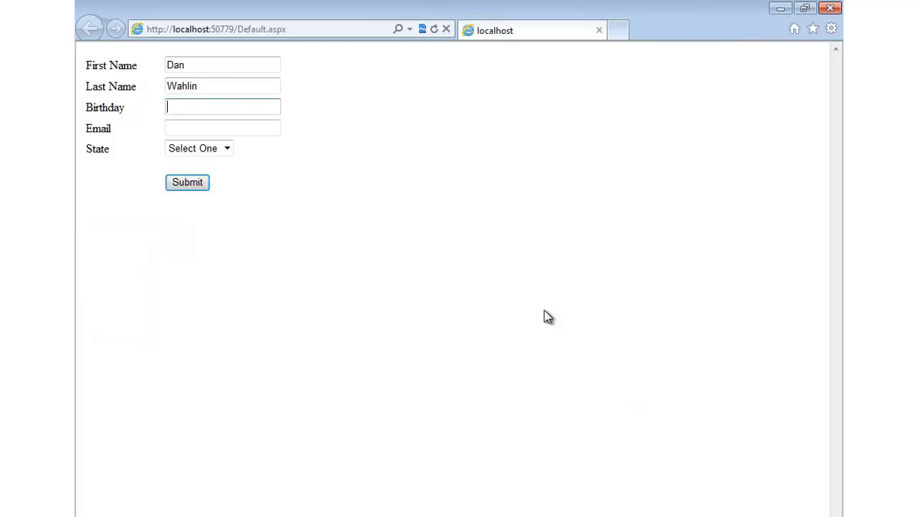
type("1/1/")
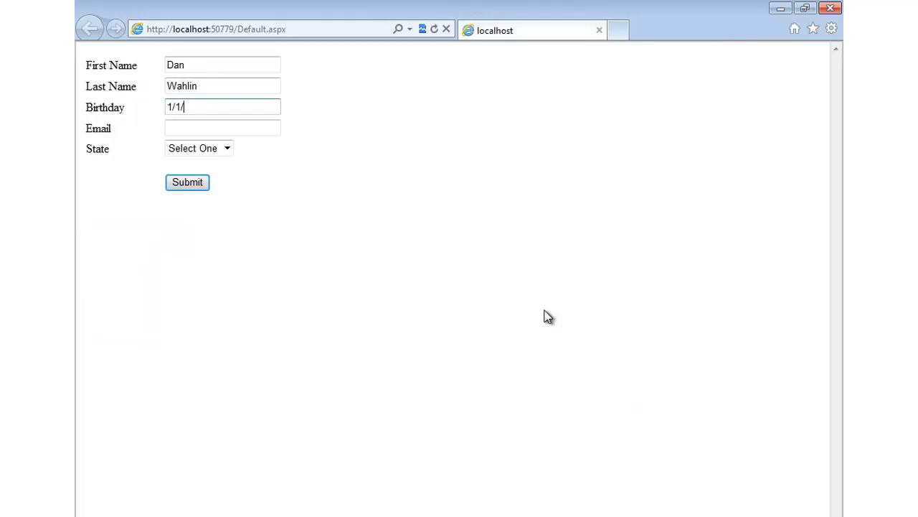
type("test")
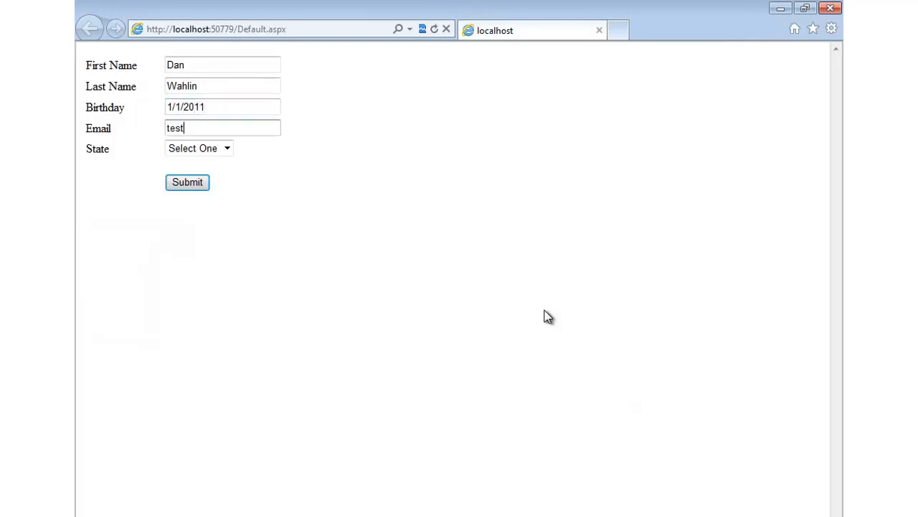
type("@test.com")
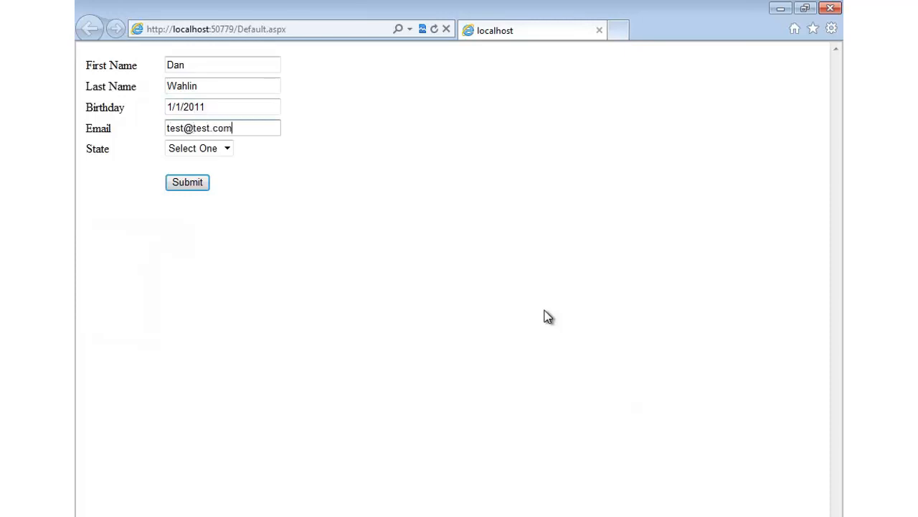
Submit the form with Arizona, California and New York, then run the page again.
left_click(198, 148)
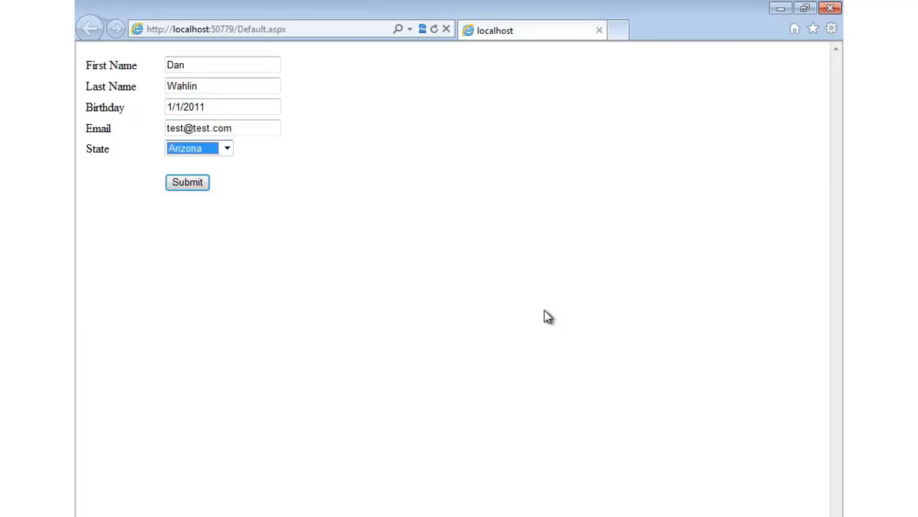
left_click(186, 181)
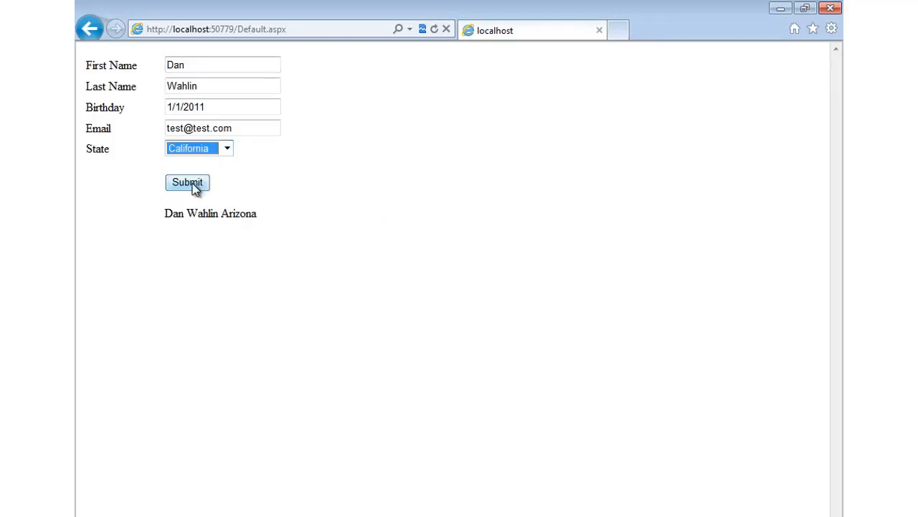
left_click(187, 181)
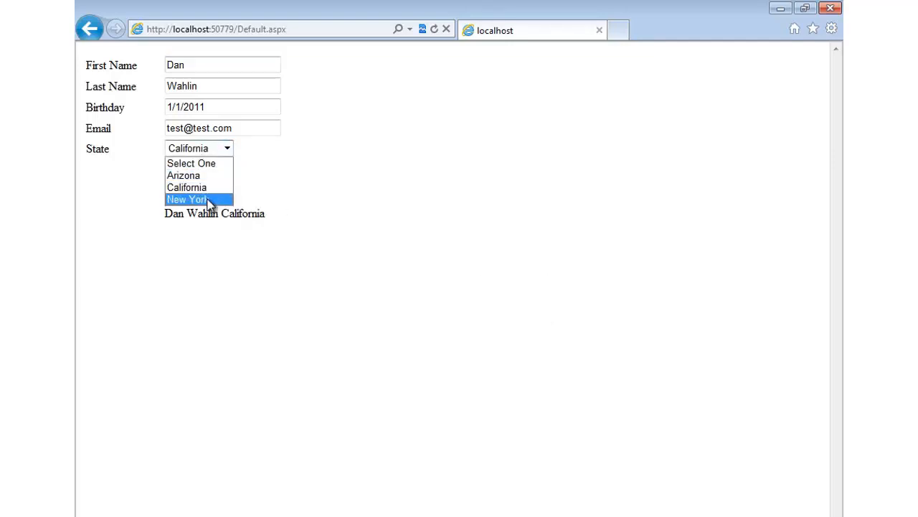
left_click(187, 200)
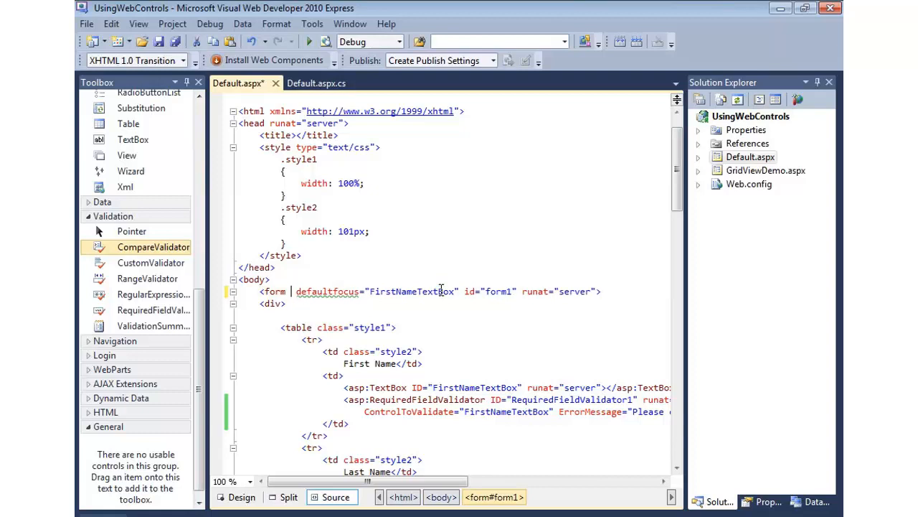
right_click(442, 291)
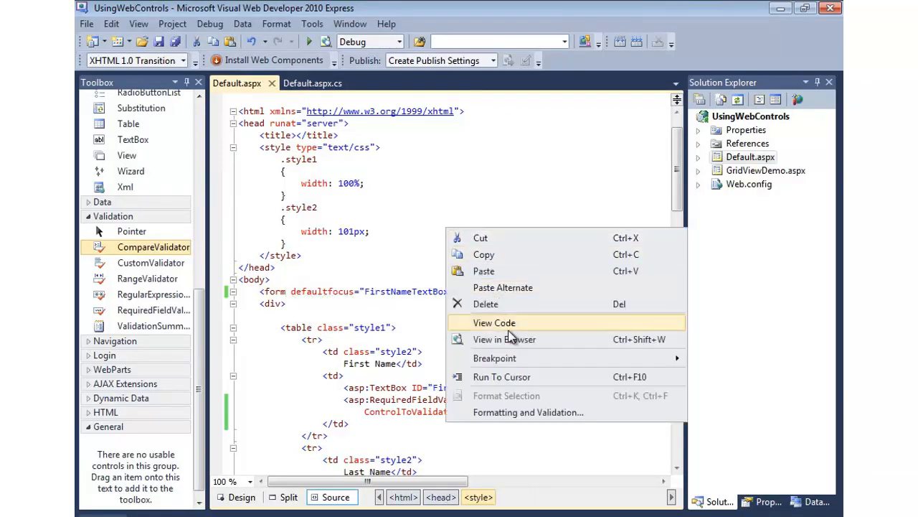
left_click(505, 339)
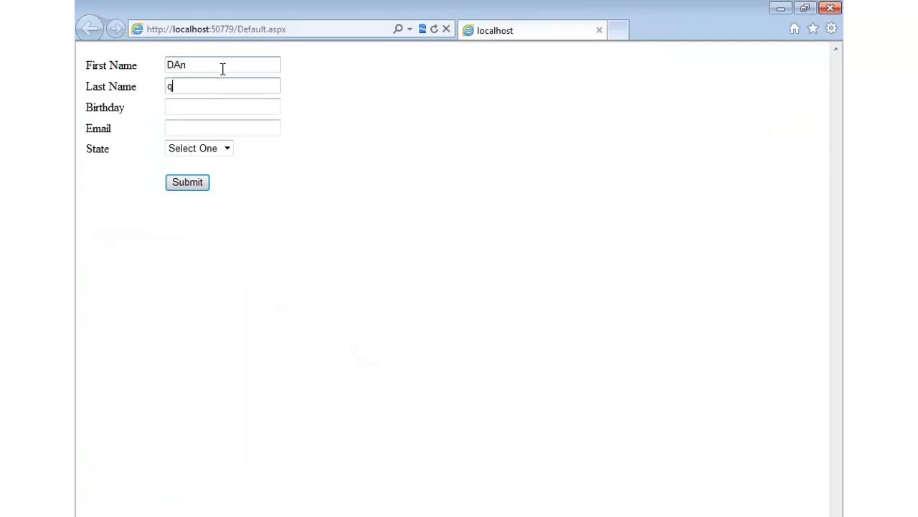
type("asdf")
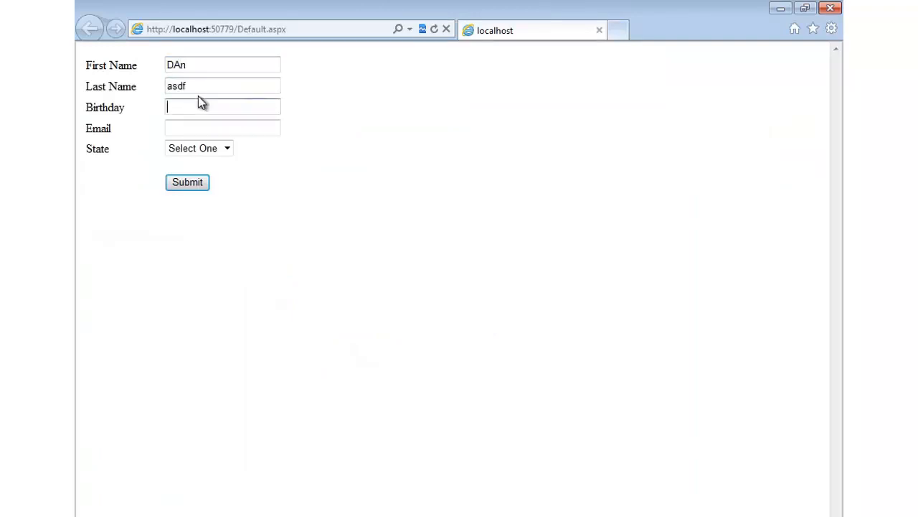
type("1/11/2-11")
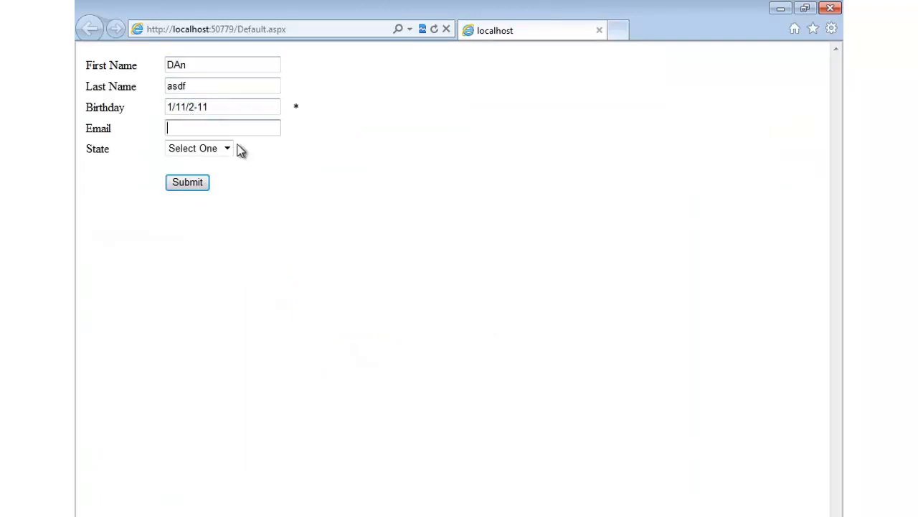
type("test@test.com")
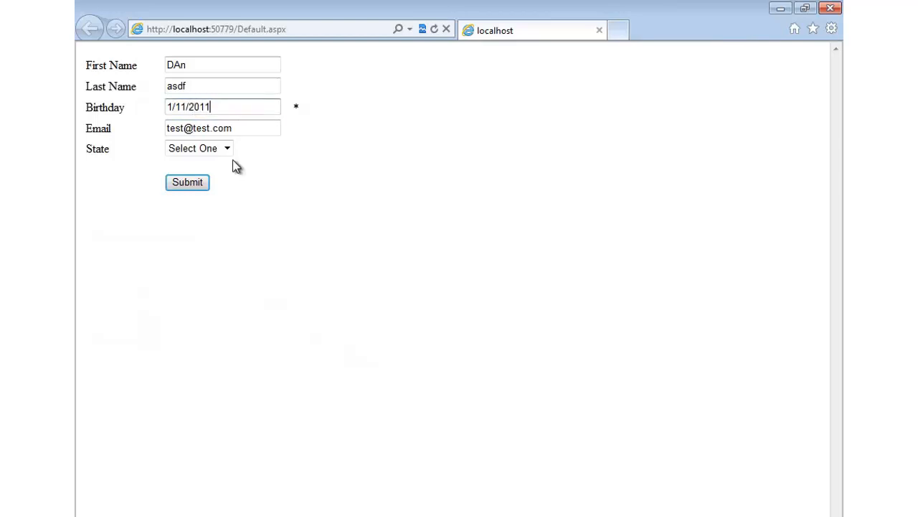
left_click(198, 148)
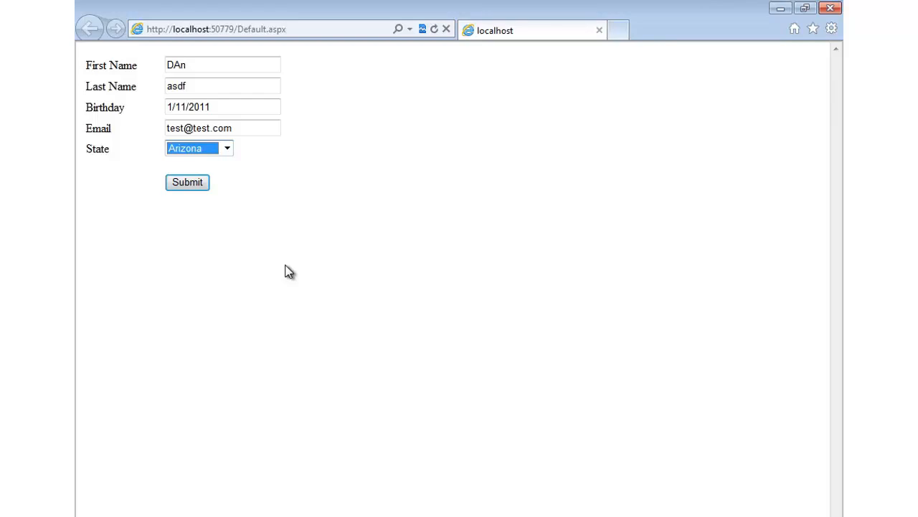
mouse_move(339, 220)
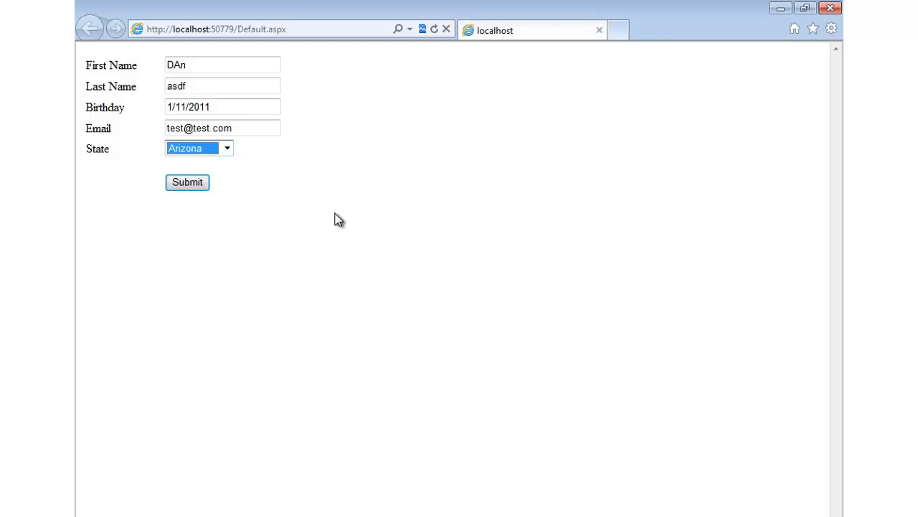
left_click(222, 106)
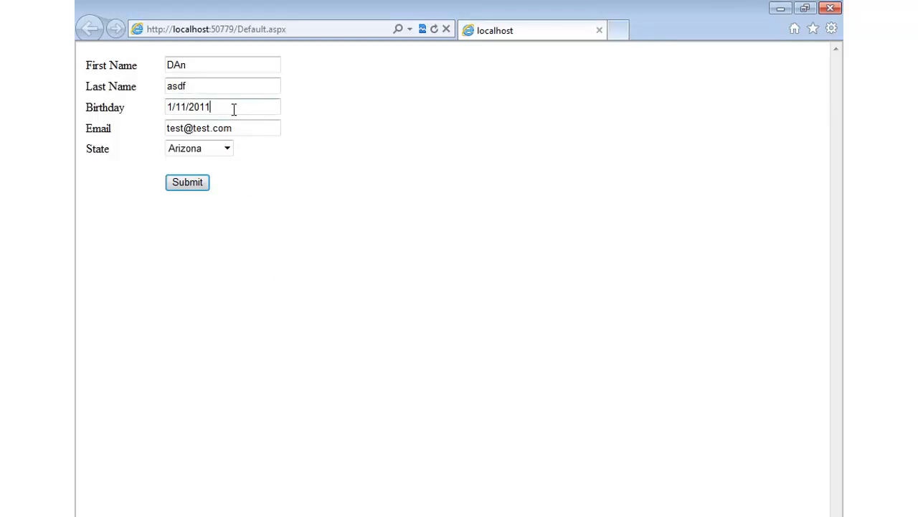
left_click(187, 181)
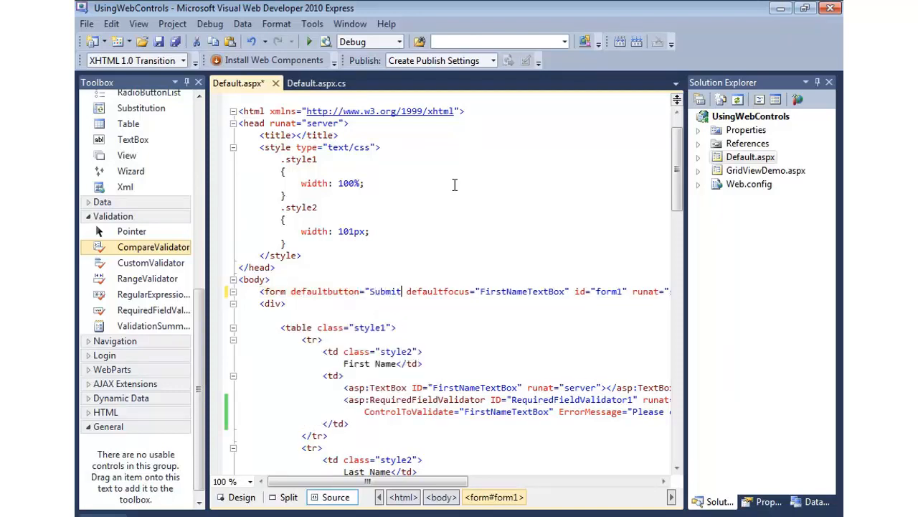
Complete defaultbutton="SubmitButton" in the form tag and go to the page's code-behind.
type("Button\"")
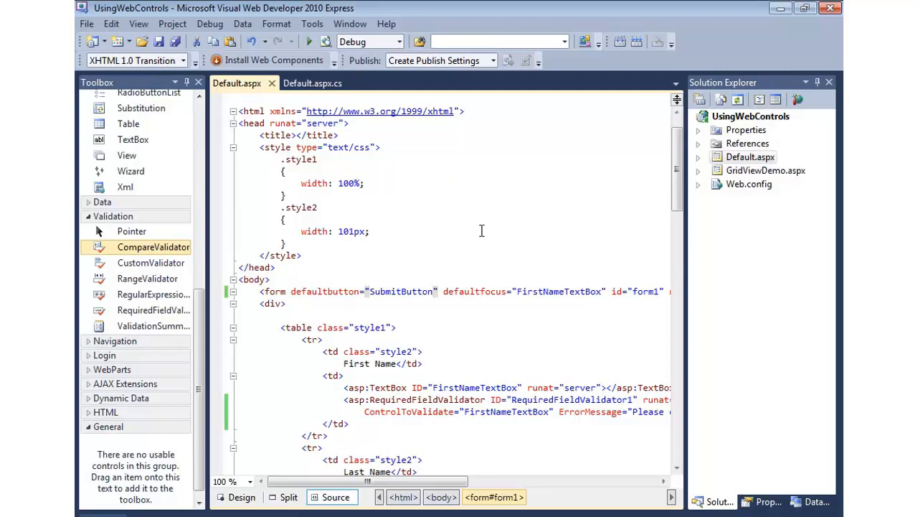
mouse_move(552, 362)
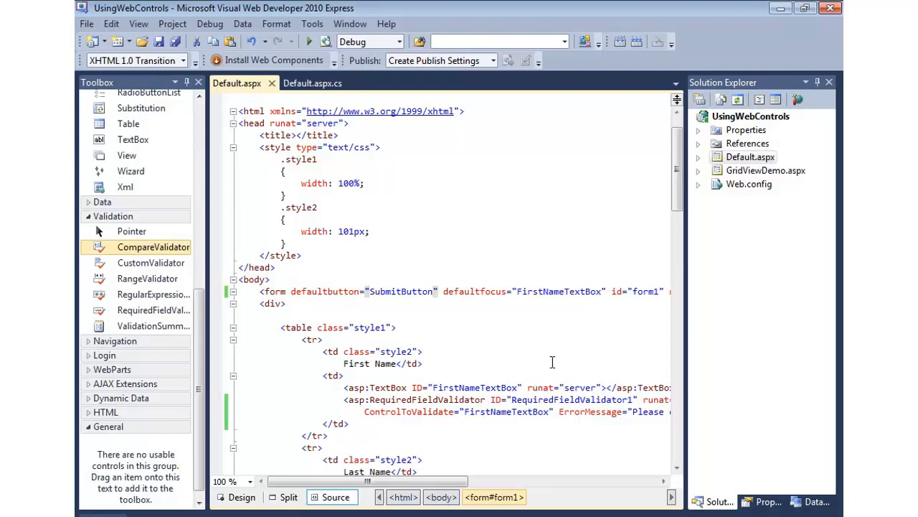
mouse_move(508, 278)
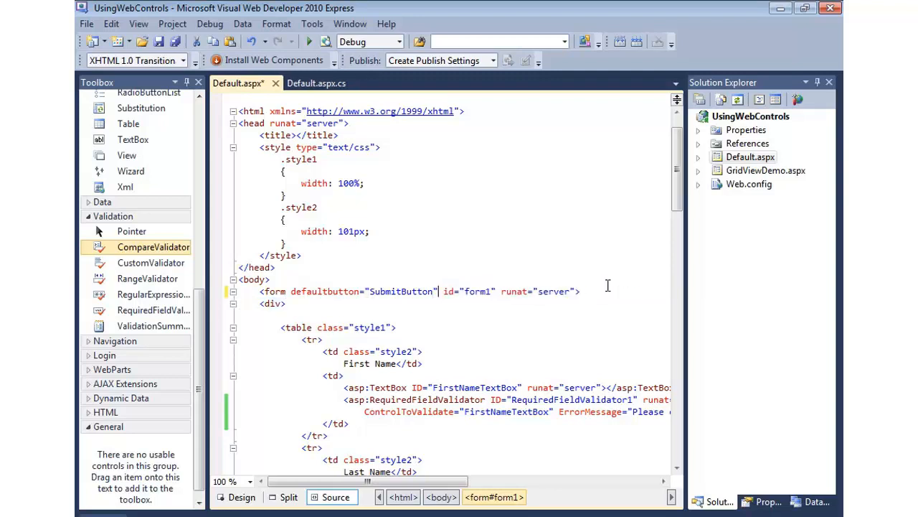
scroll("down", 3)
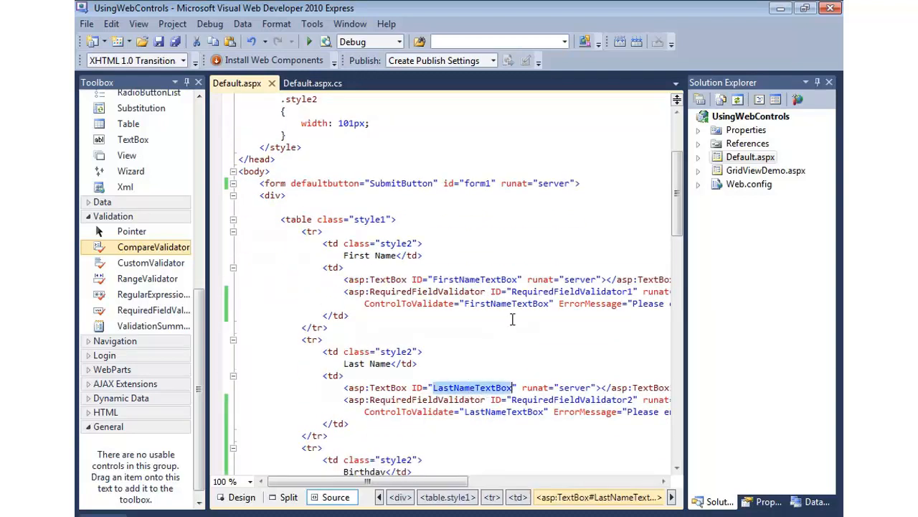
right_click(513, 318)
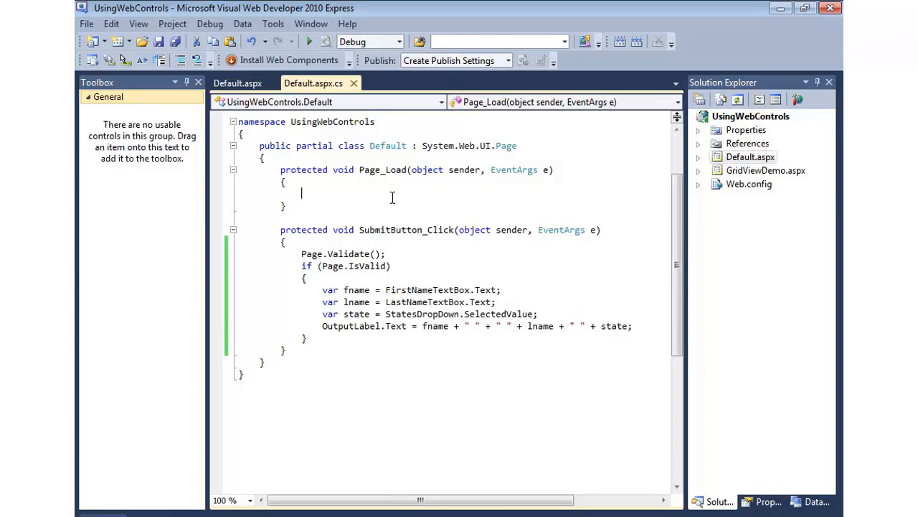
Add LastNameTextBox.Focus(); to Page_Load and bring up the project's build options.
type("Page.")
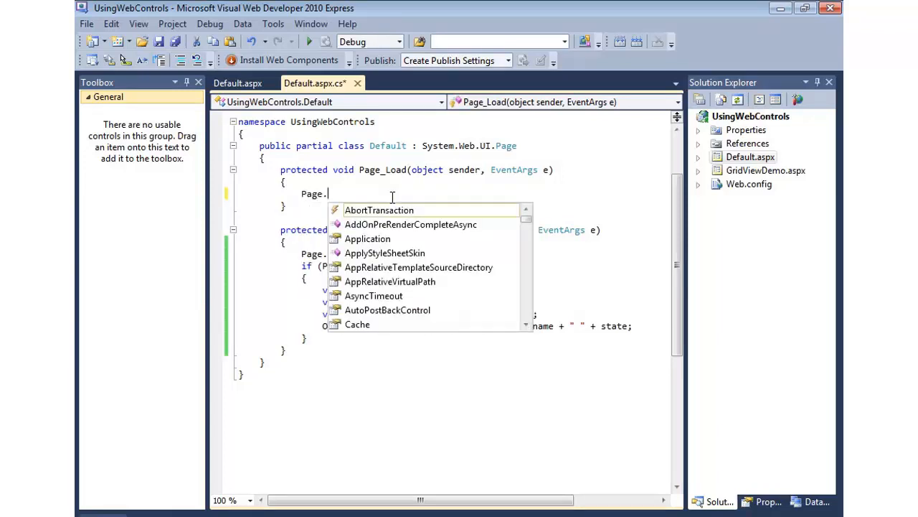
type("set")
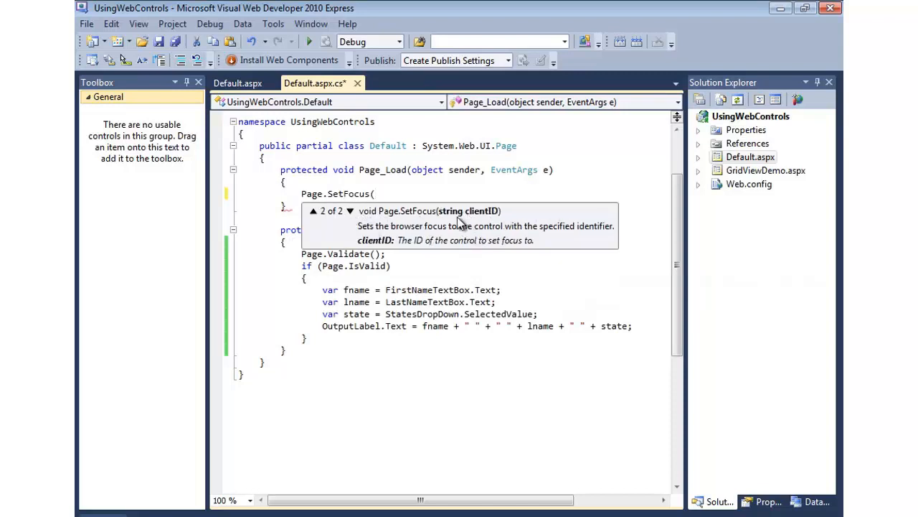
type("LastNameTextBox")
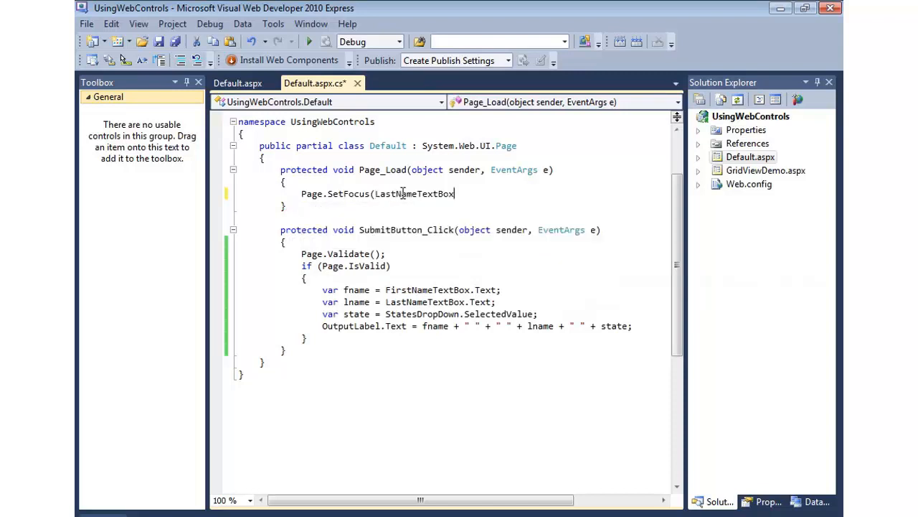
type(");")
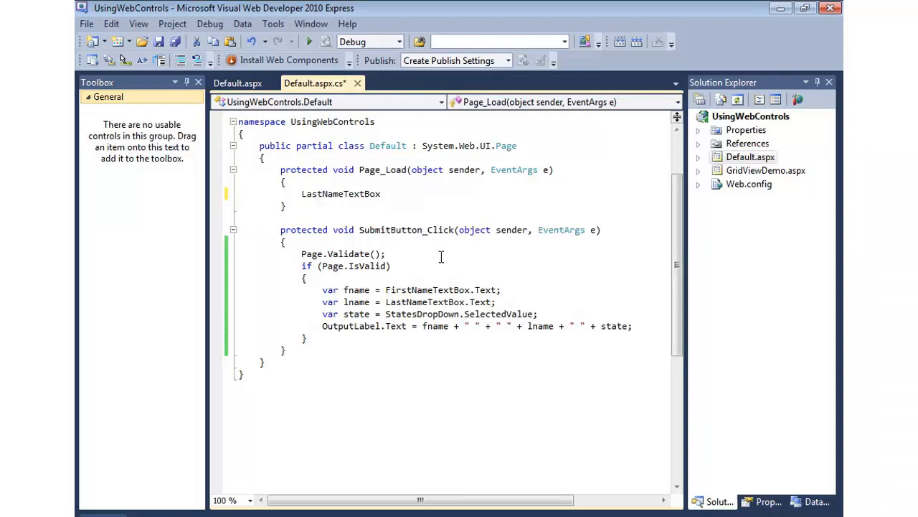
type(".fo")
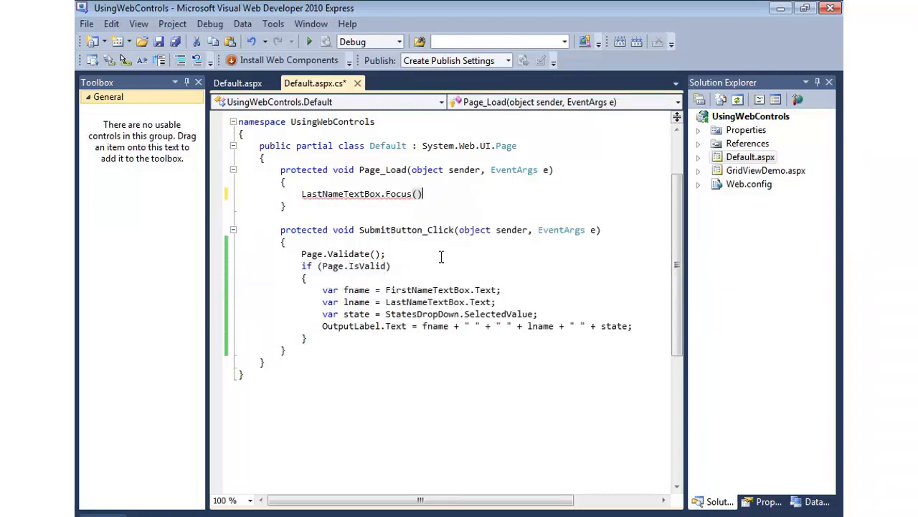
type(";")
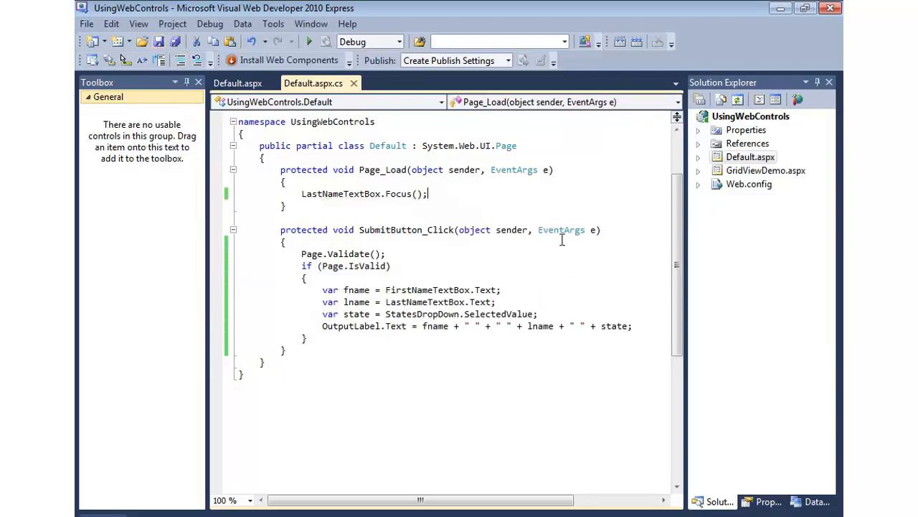
mouse_move(562, 251)
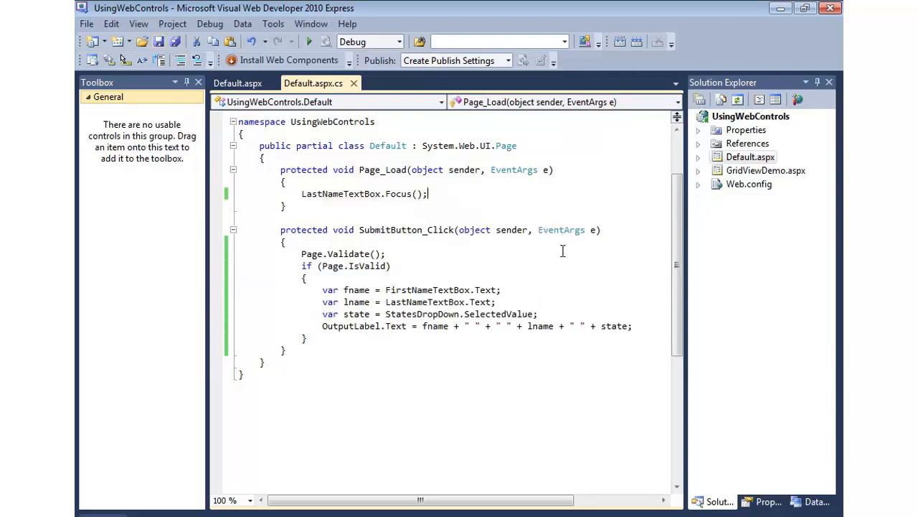
right_click(751, 157)
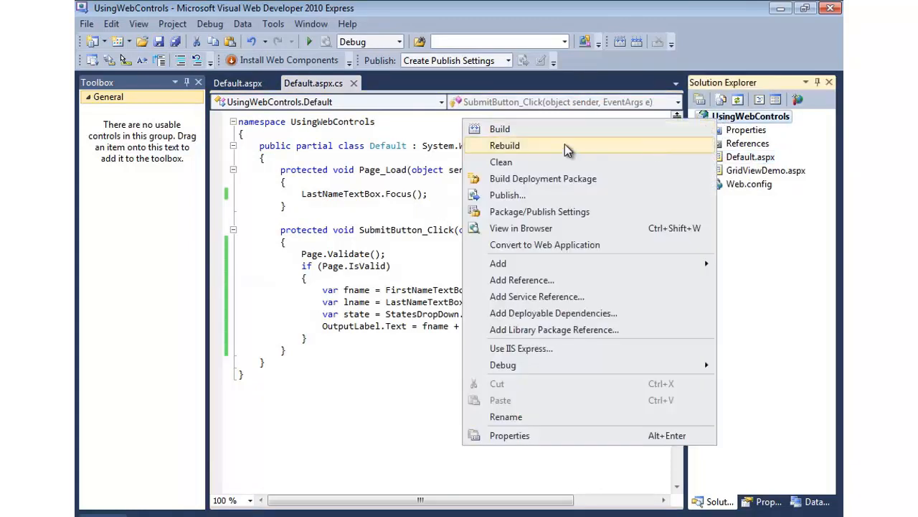
Rebuild the UsingWebControls project and run Default.aspx.
left_click(505, 145)
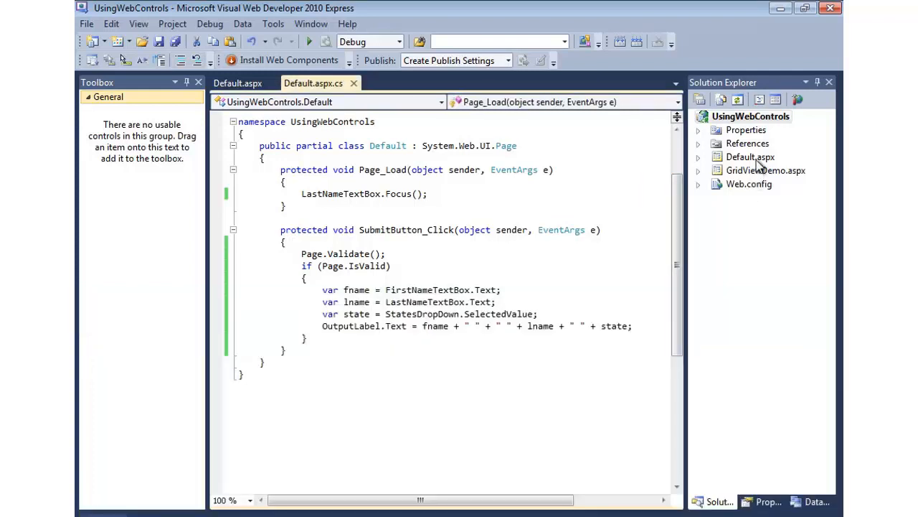
left_click(750, 157)
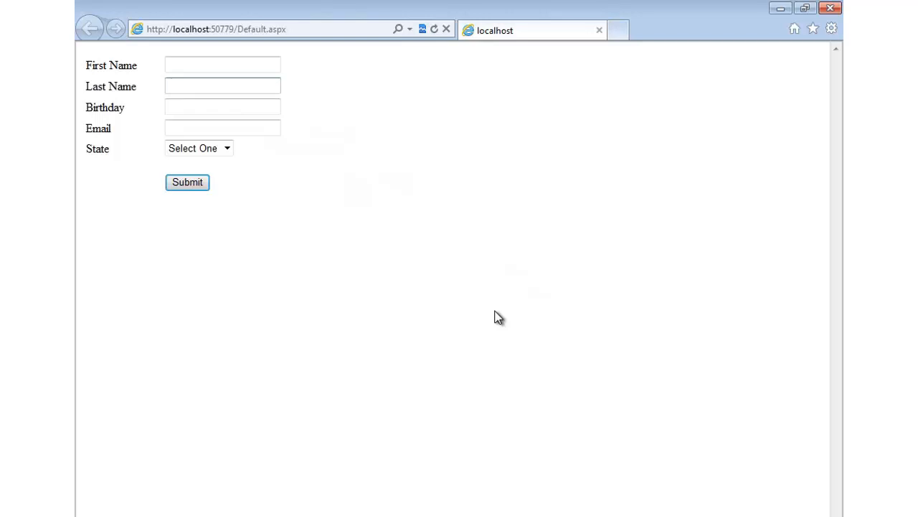
Confirm in Internet Explorer that Last Name holds the focus when the page loads.
left_click(222, 87)
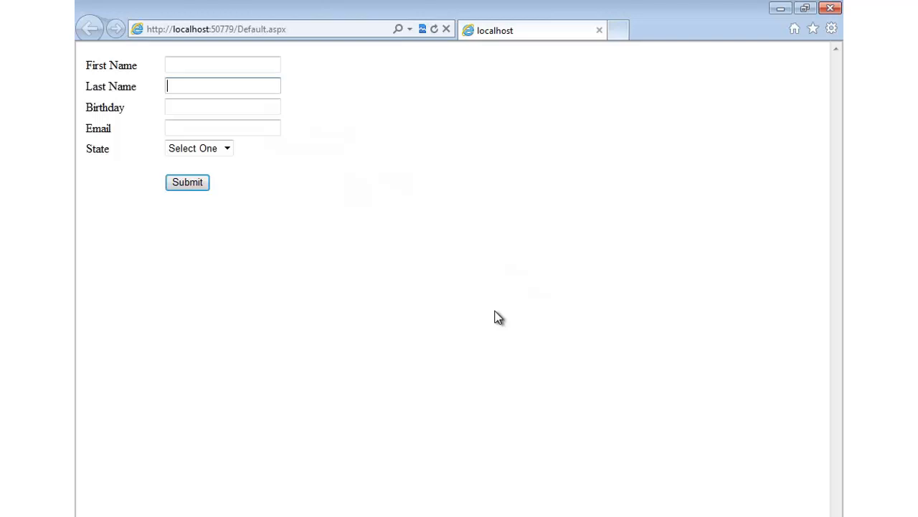
mouse_move(789, 55)
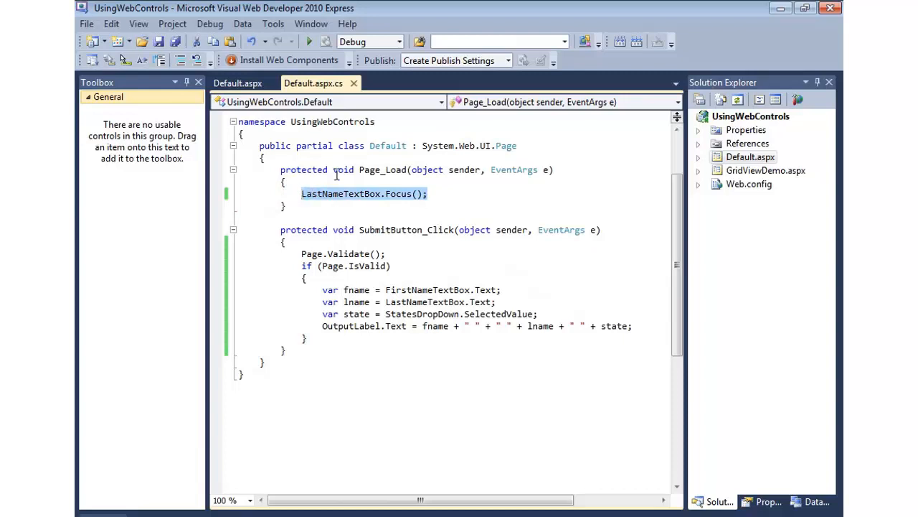
Deselect the LastNameTextBox.Focus() line in the Default.aspx.cs editor.
left_click(331, 180)
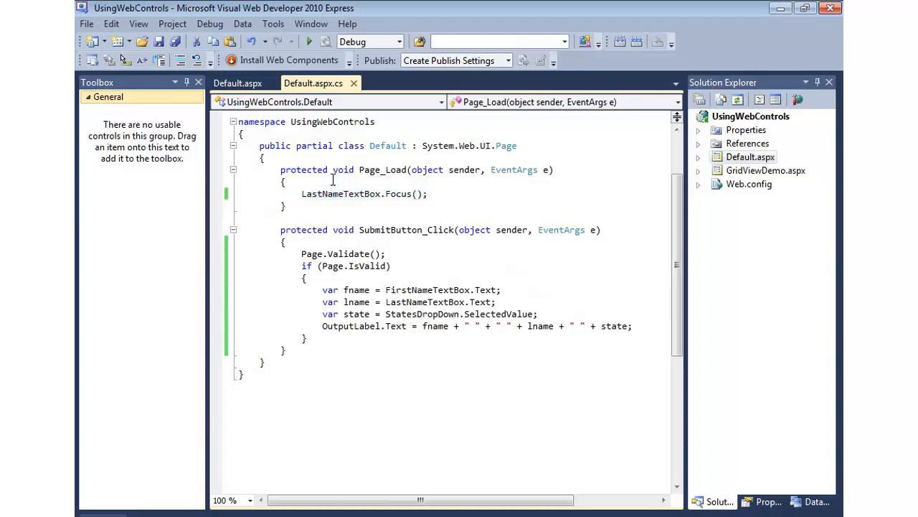